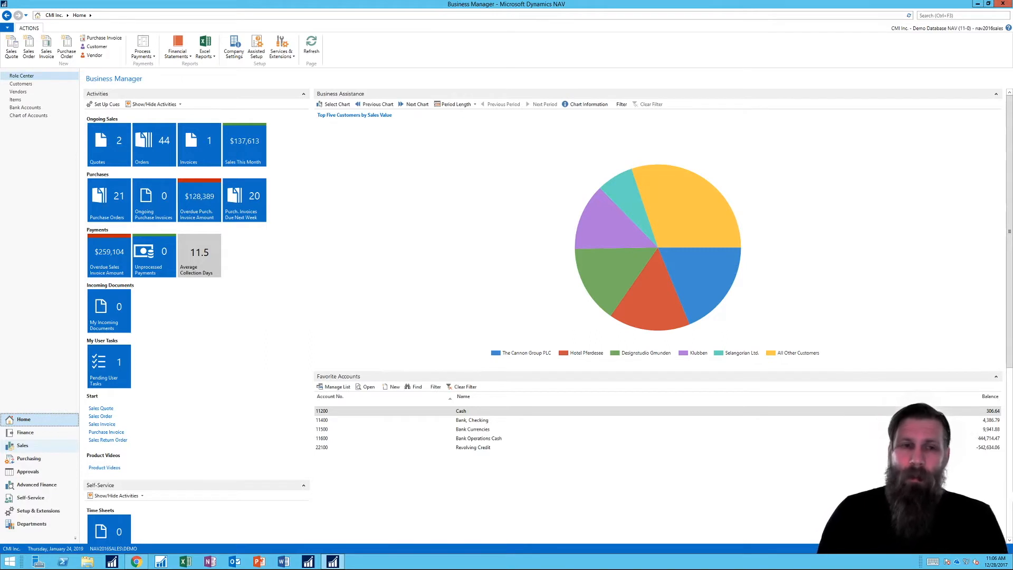
mouse_move(453, 177)
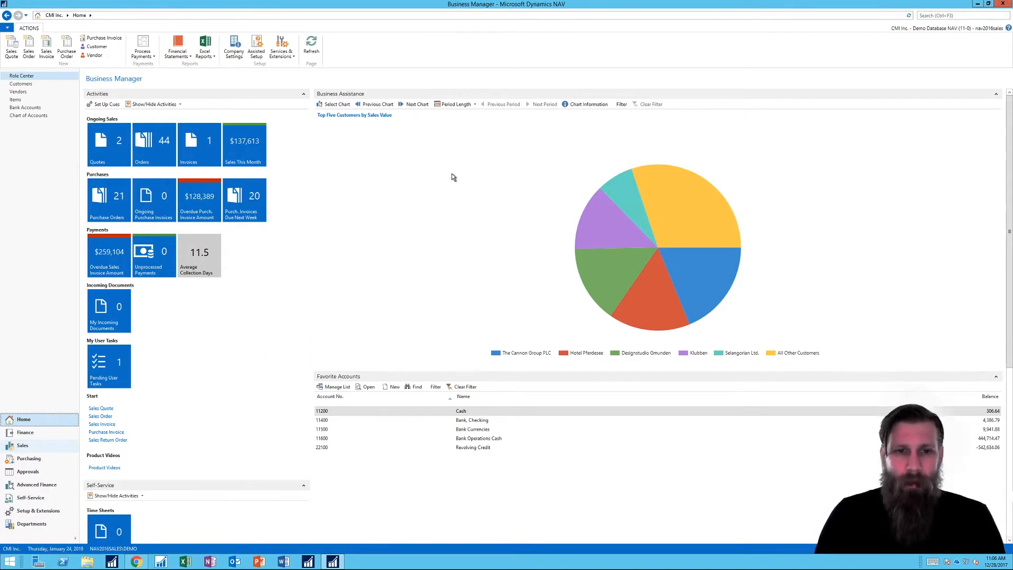
Search for 'dimen' to list pages related to dimensions
click(962, 15)
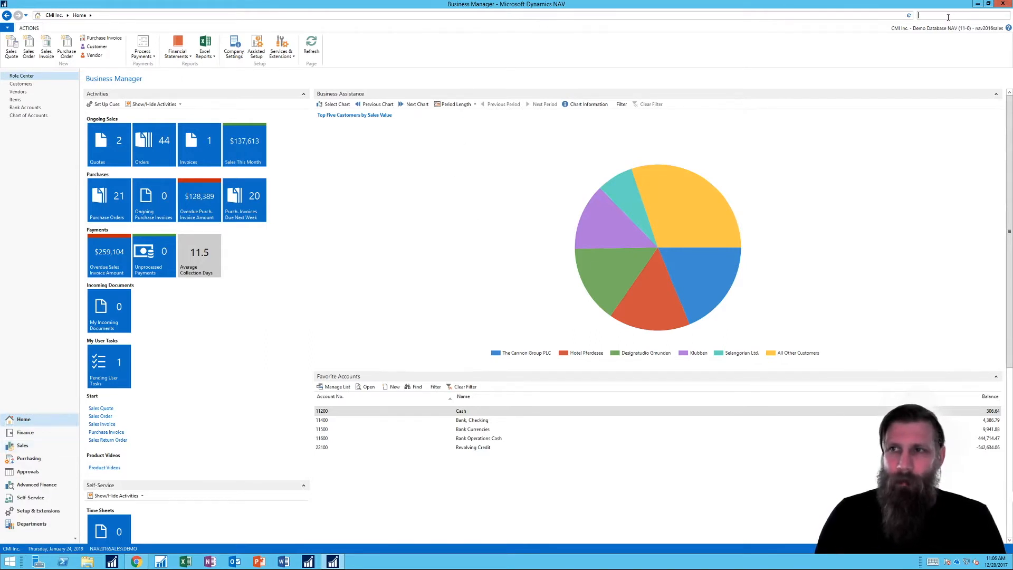
mouse_move(793, 76)
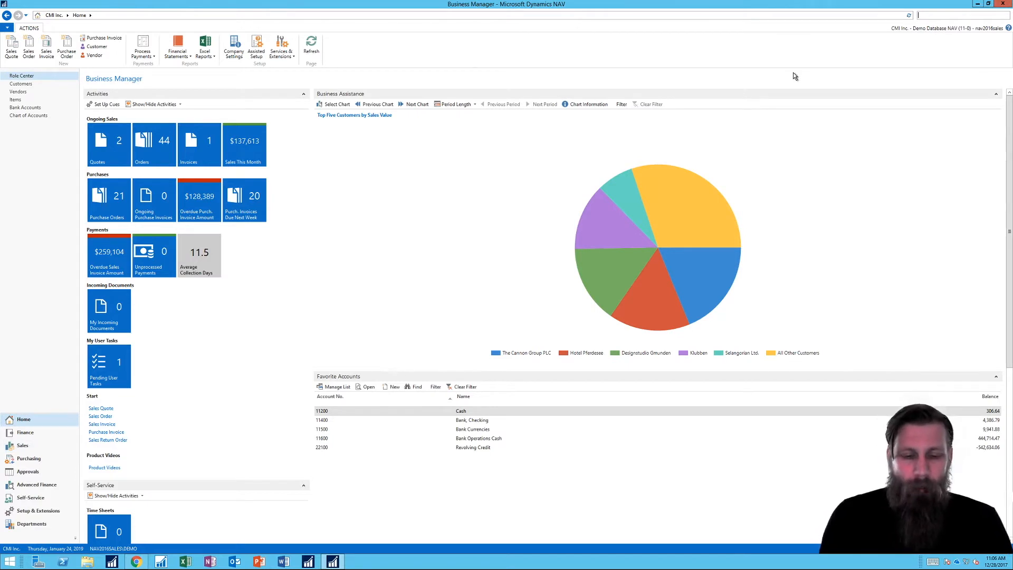
text(dimen)
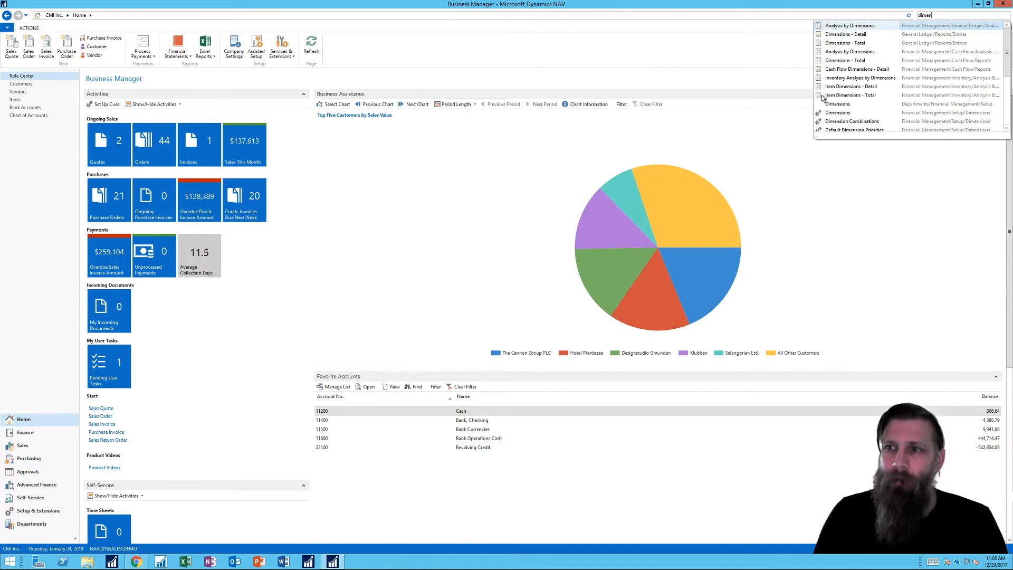
Review the Dimensions list (AREA, DEPARTMENT, PROJECT, SALESPERSON) and close it
click(836, 103)
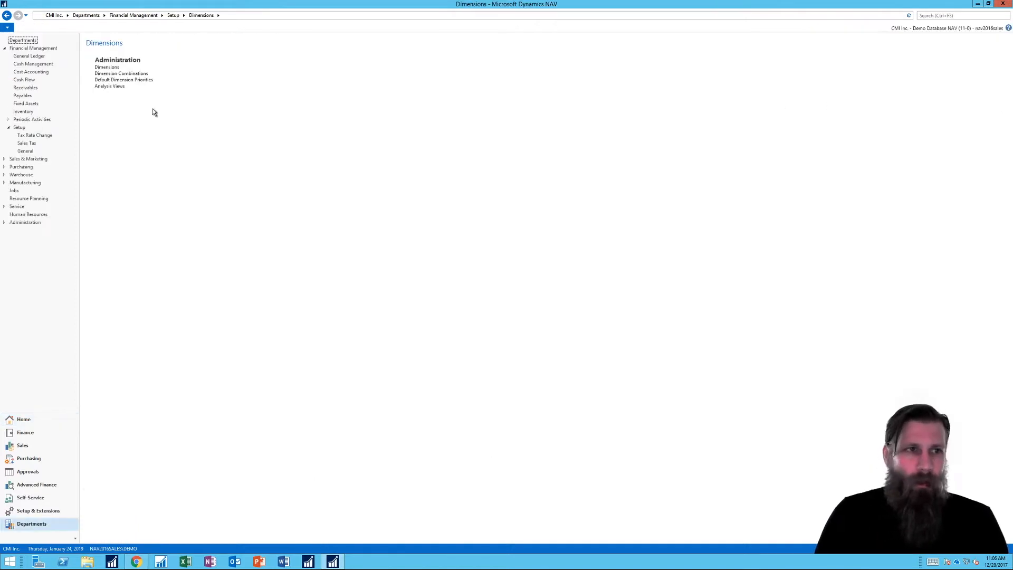
click(107, 68)
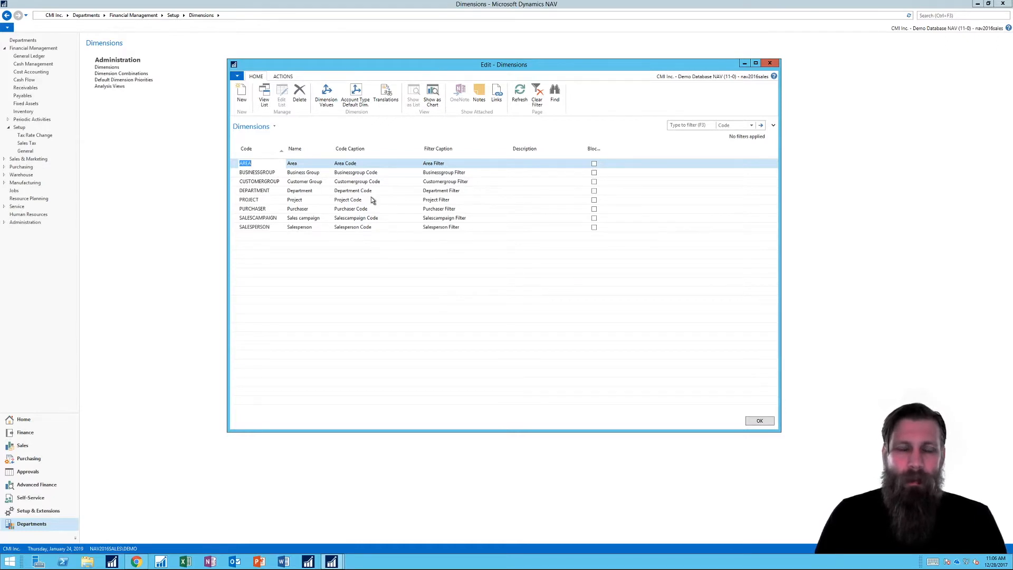
mouse_move(366, 204)
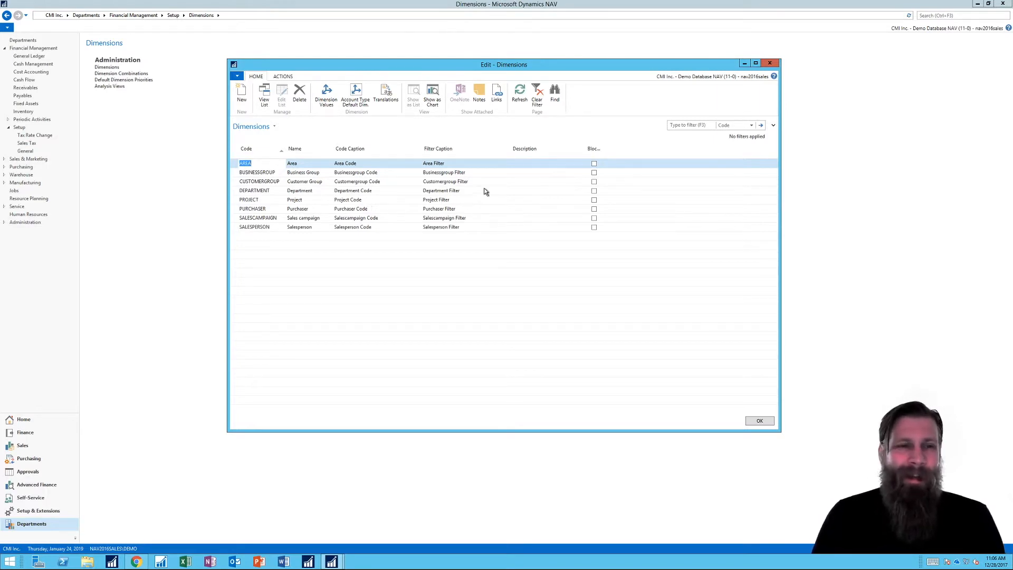
mouse_move(409, 214)
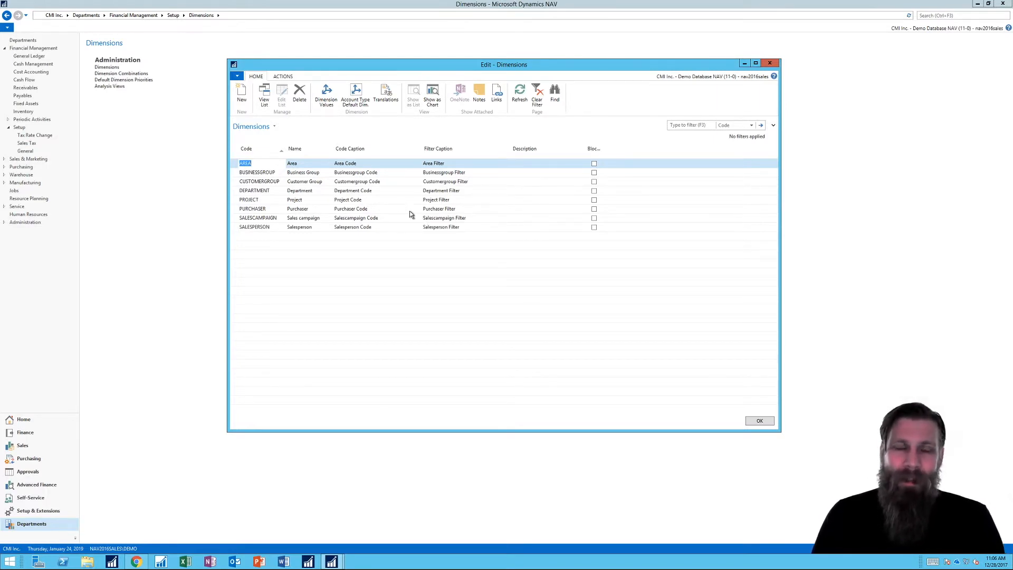
mouse_move(399, 214)
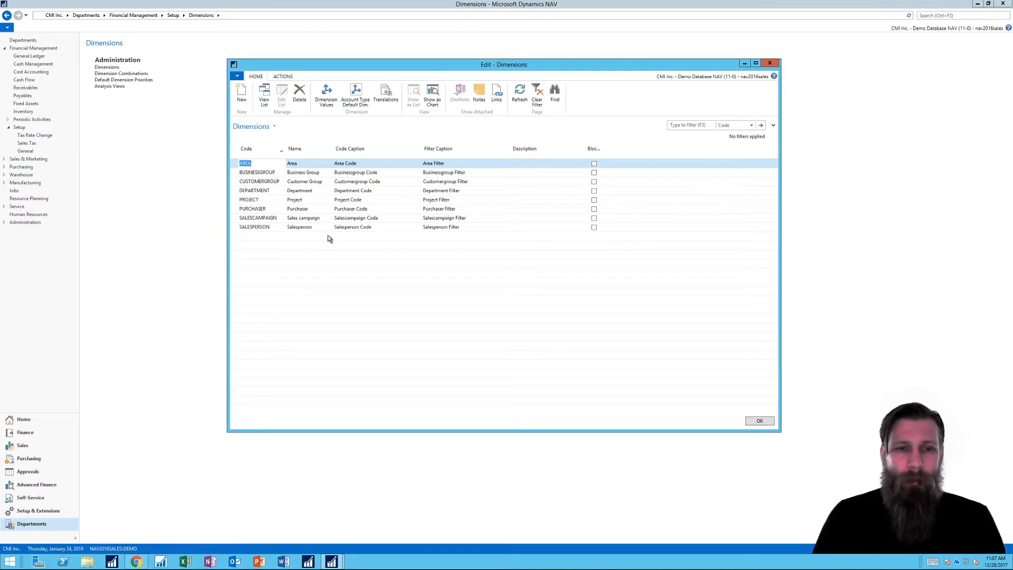
mouse_move(352, 195)
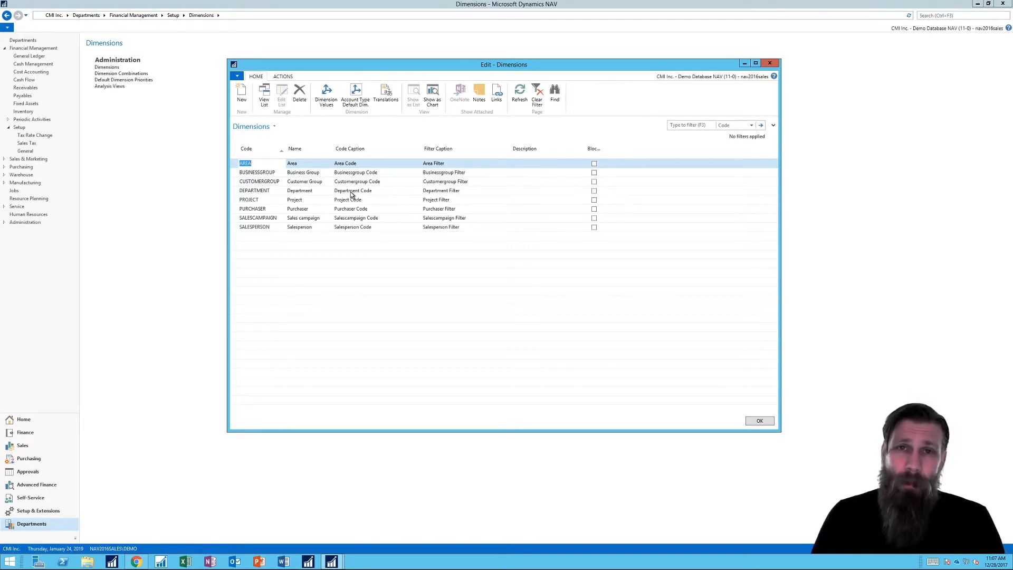
mouse_move(429, 197)
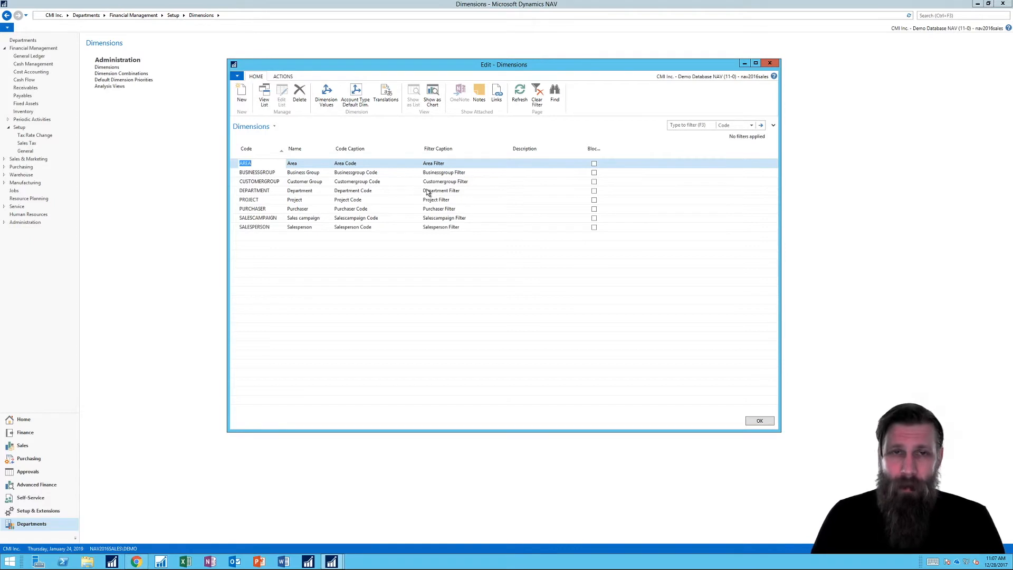
mouse_move(386, 195)
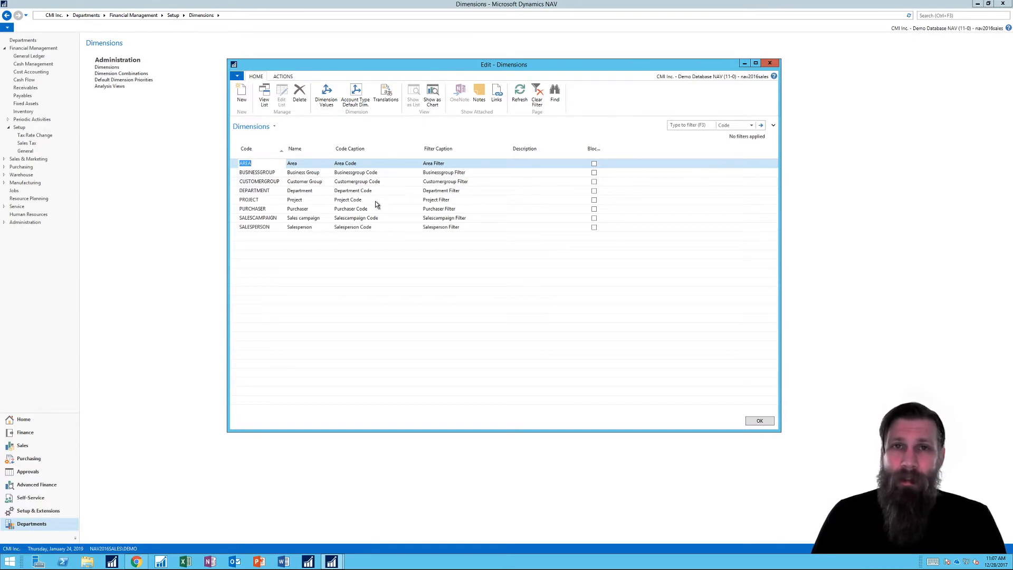
mouse_move(751, 72)
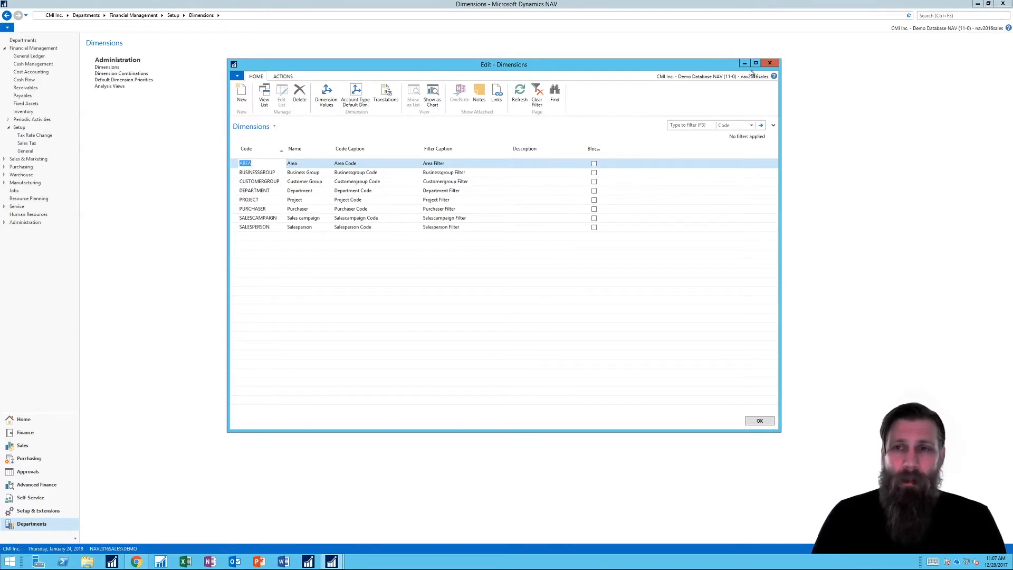
click(759, 421)
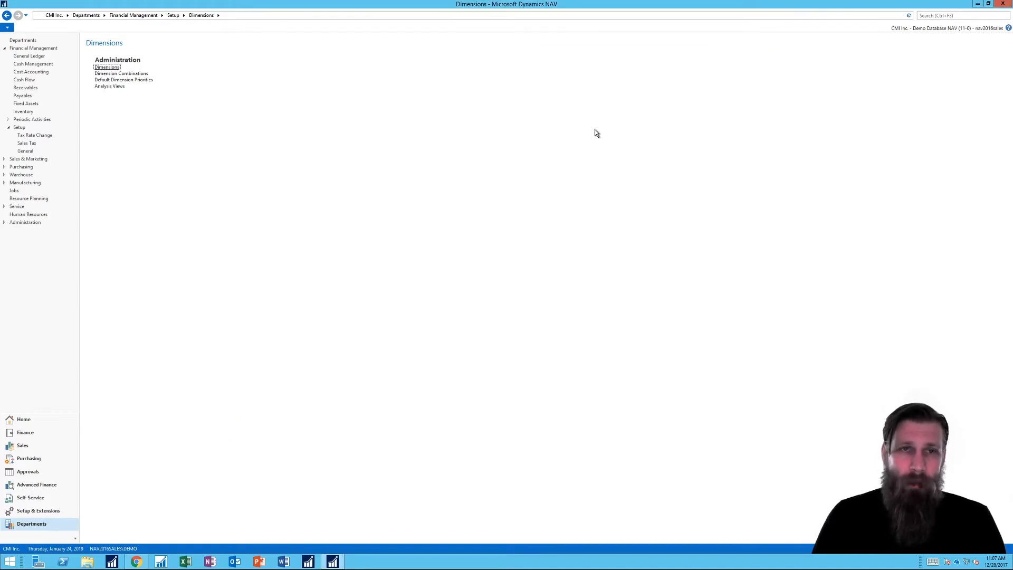
mouse_move(551, 135)
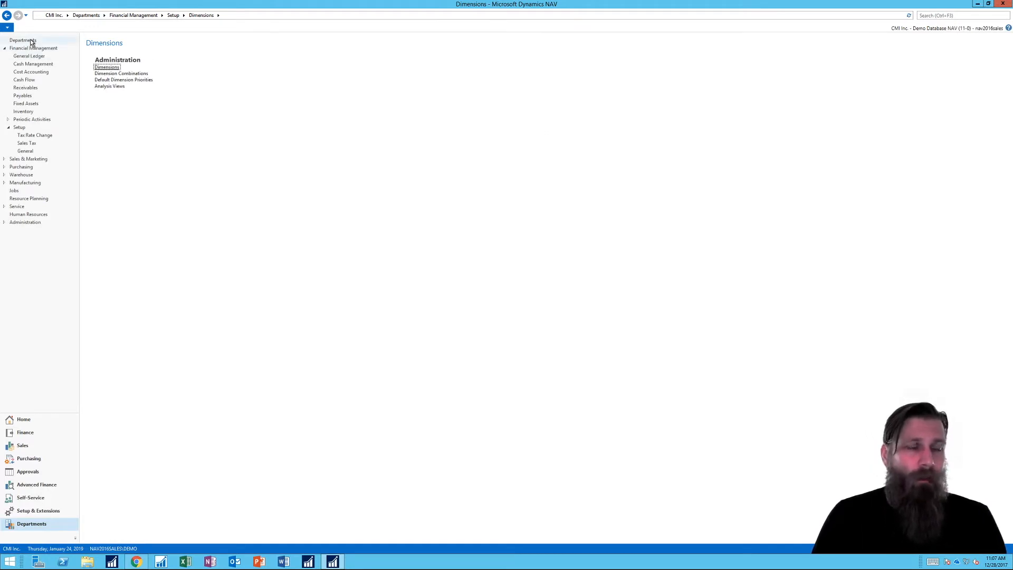
click(21, 40)
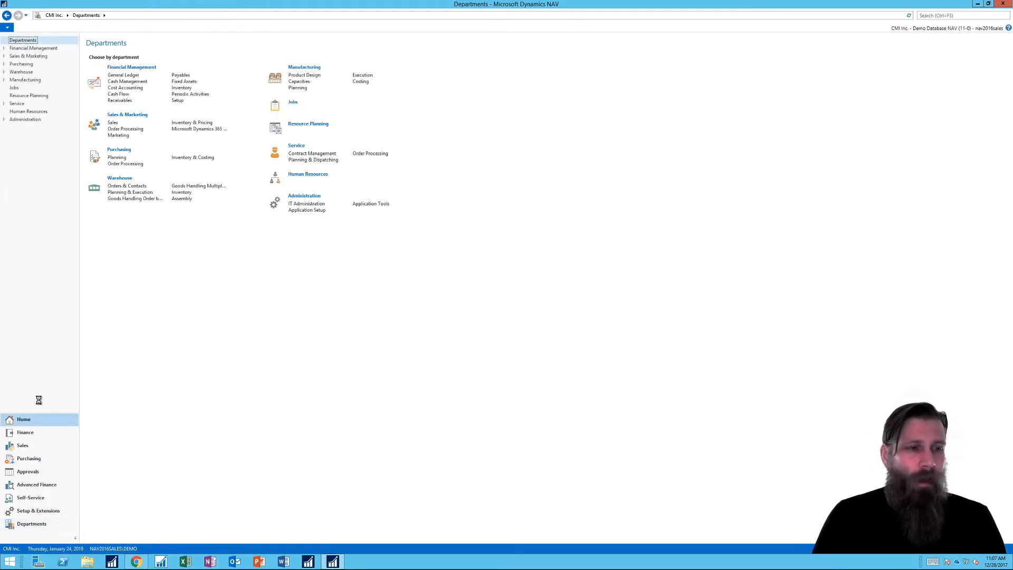
click(23, 418)
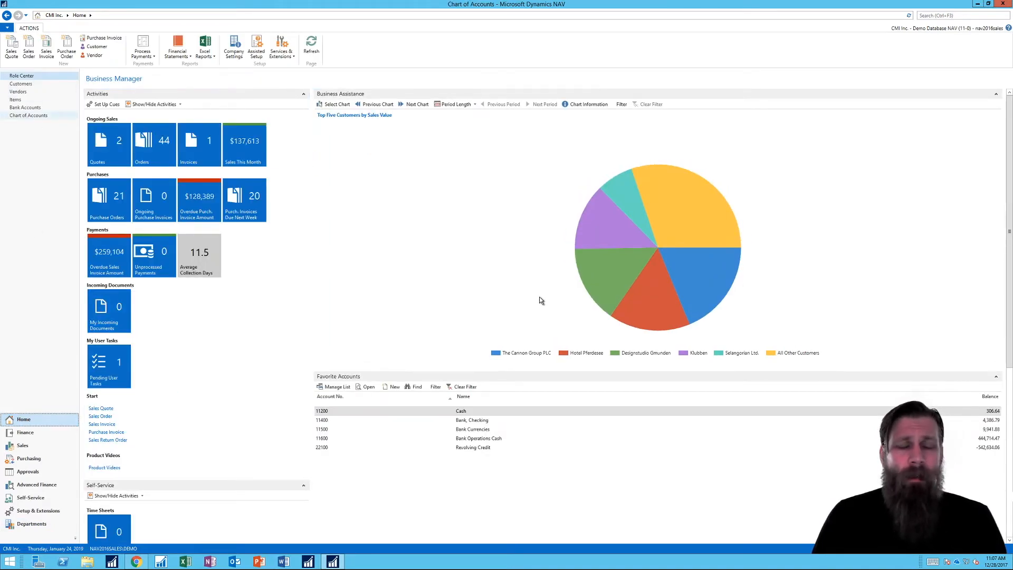
click(27, 115)
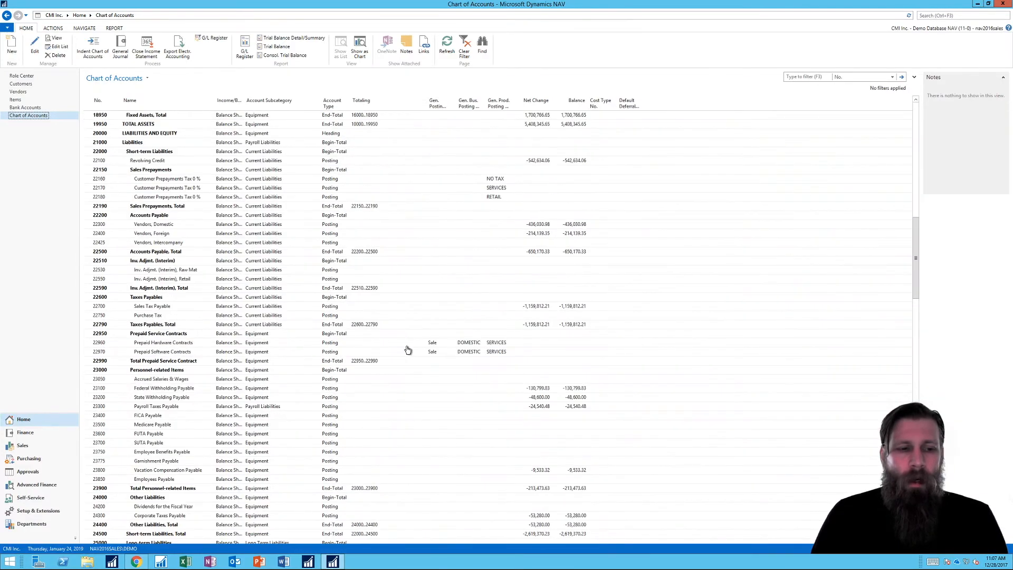
scroll(down, 3)
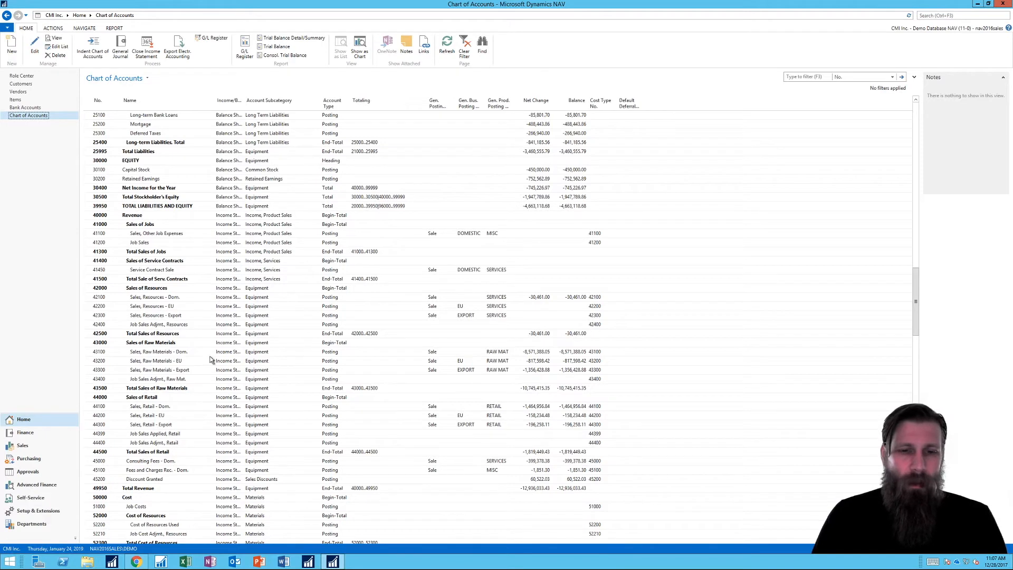
mouse_move(548, 426)
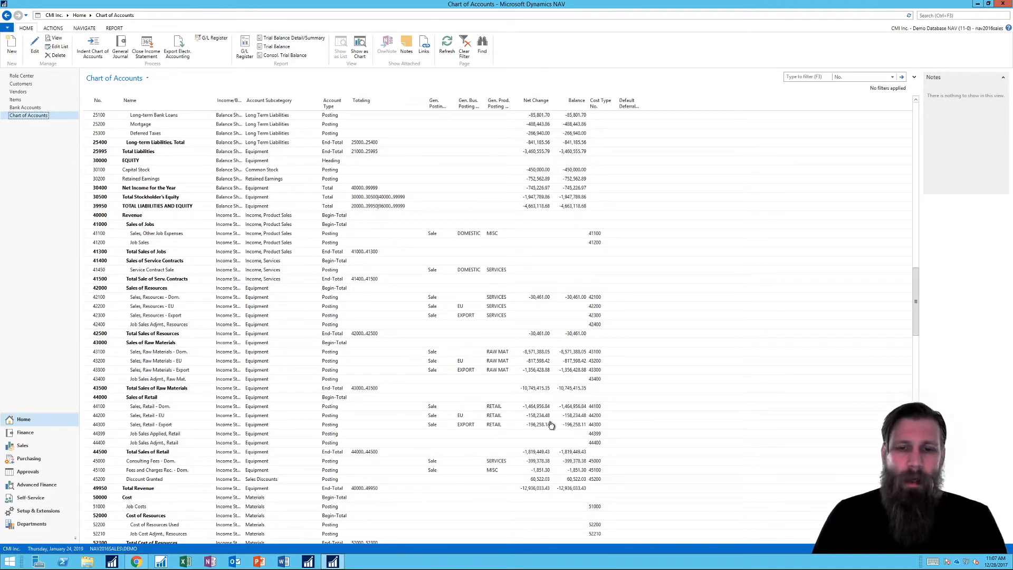
mouse_move(530, 464)
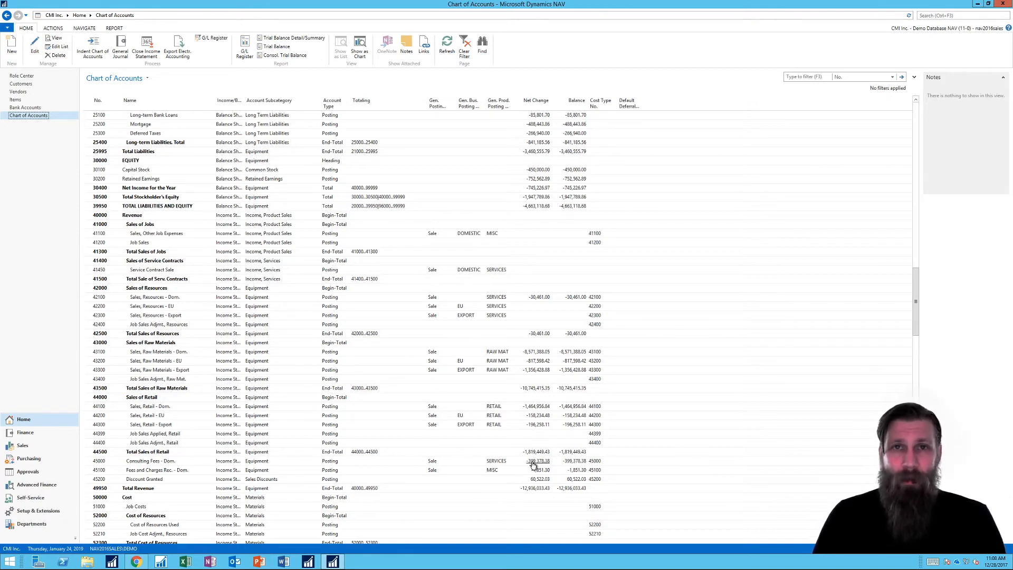
mouse_move(553, 398)
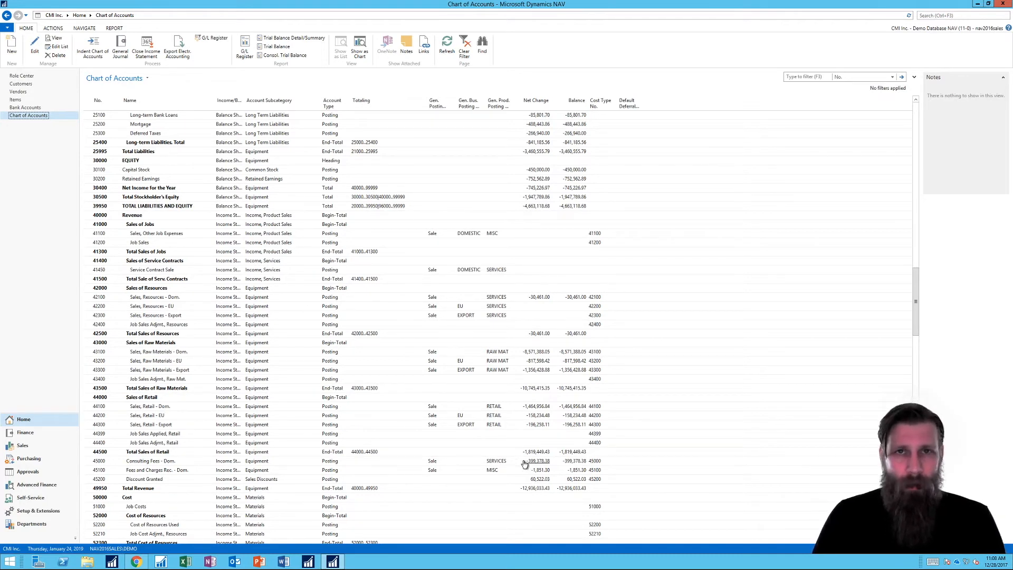
mouse_move(155, 229)
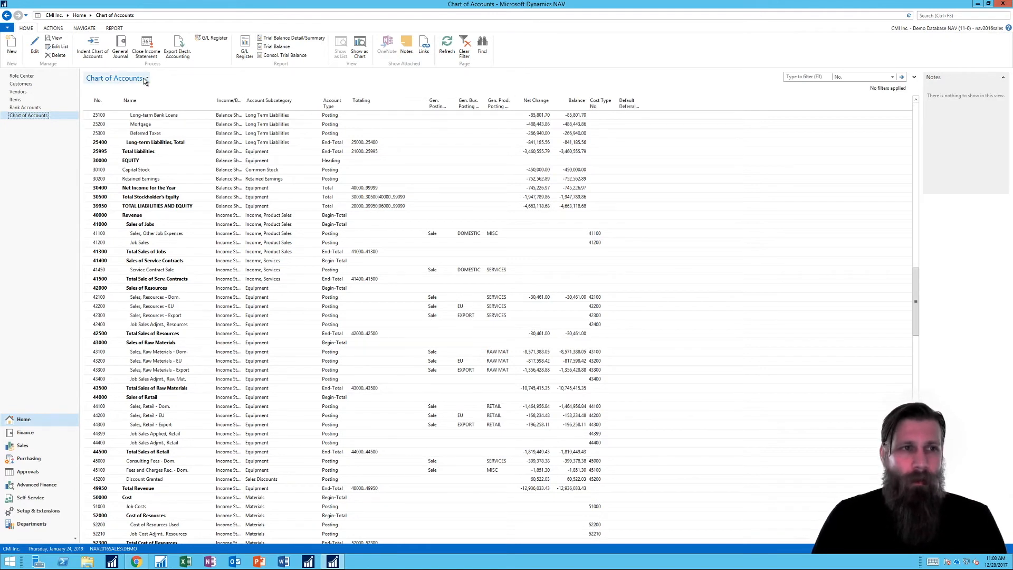
Limit Chart of Accounts totals with a Date Filter of C12/31/17
click(145, 78)
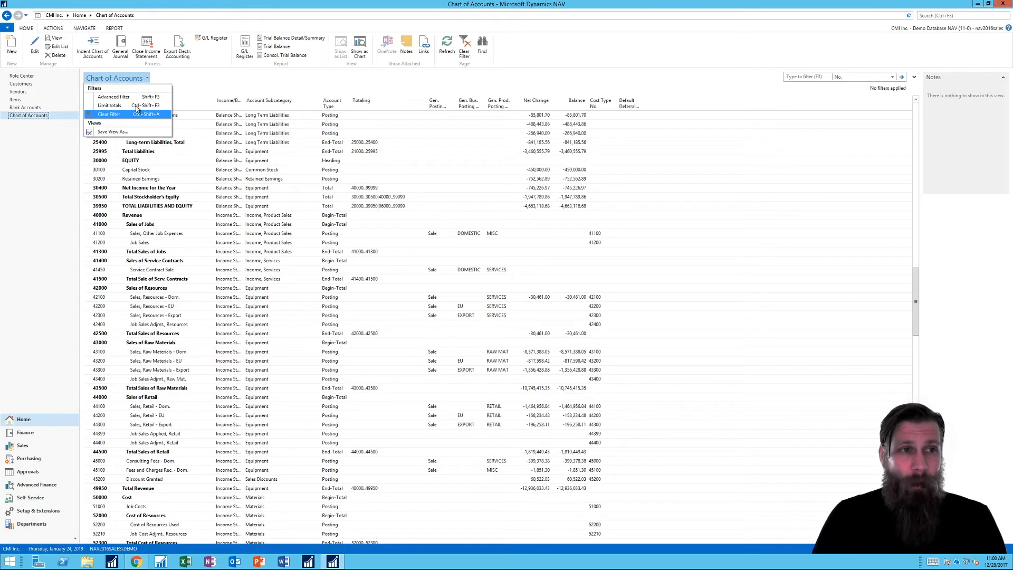
click(110, 105)
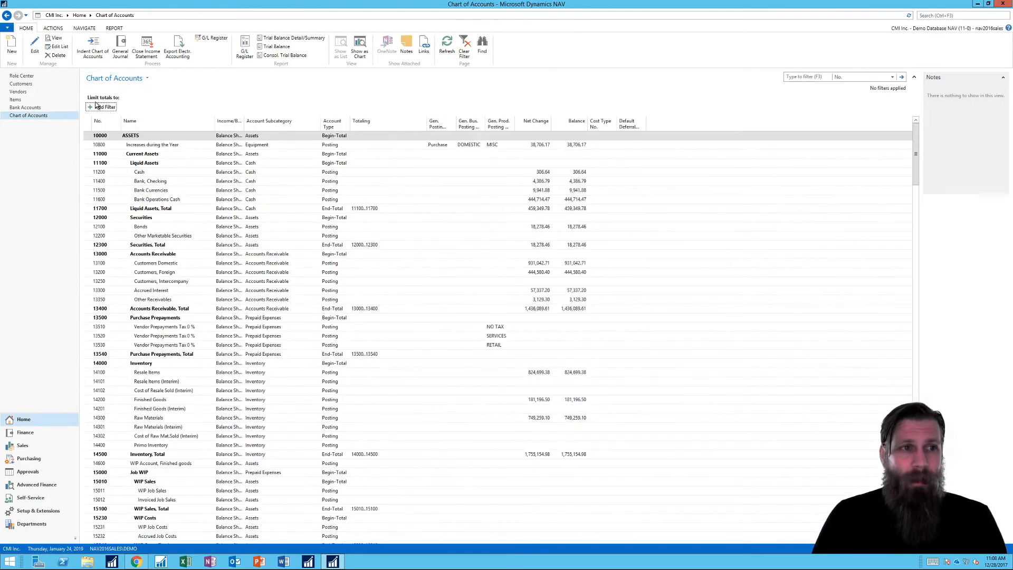
click(101, 107)
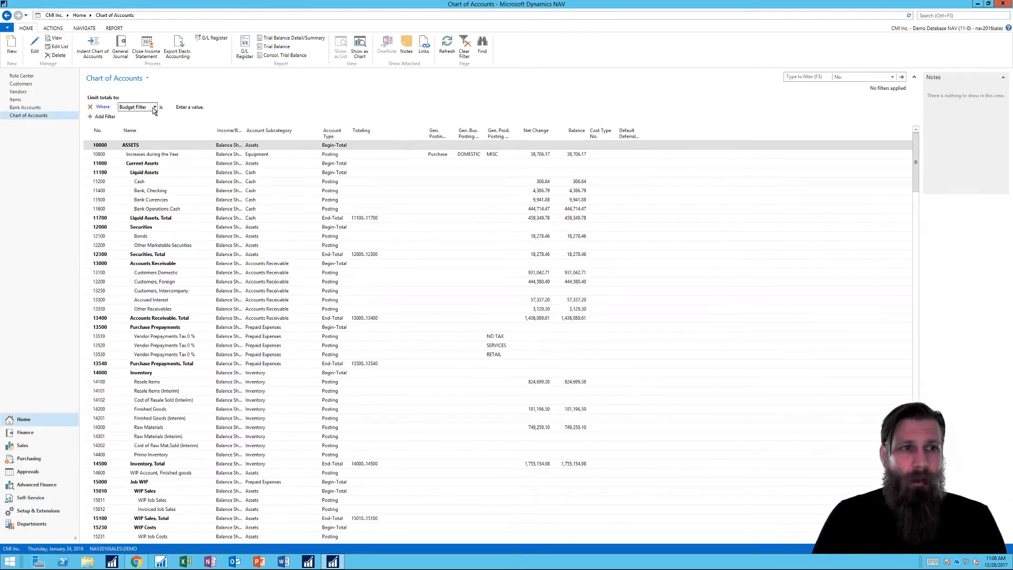
click(154, 107)
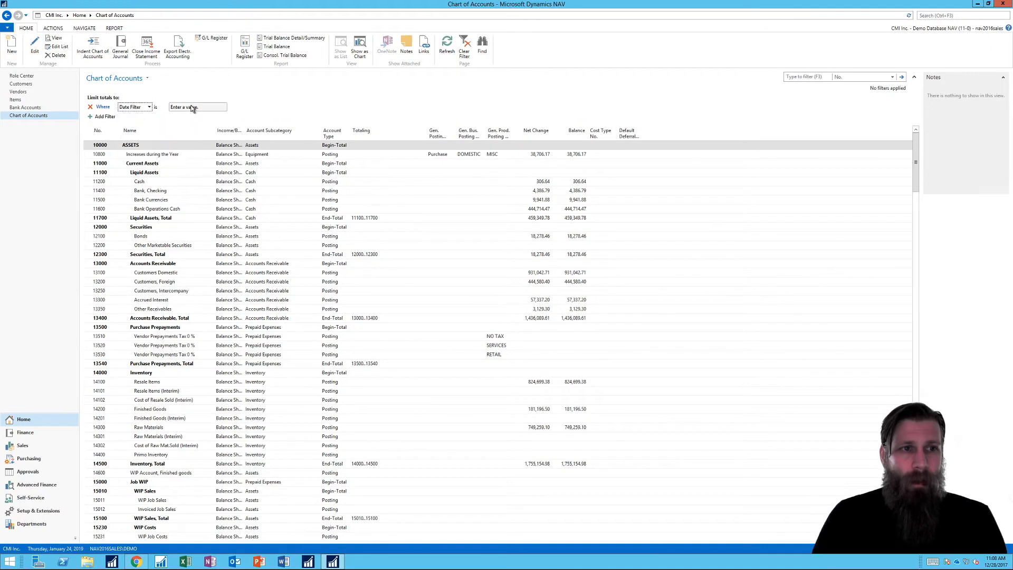
text(C)
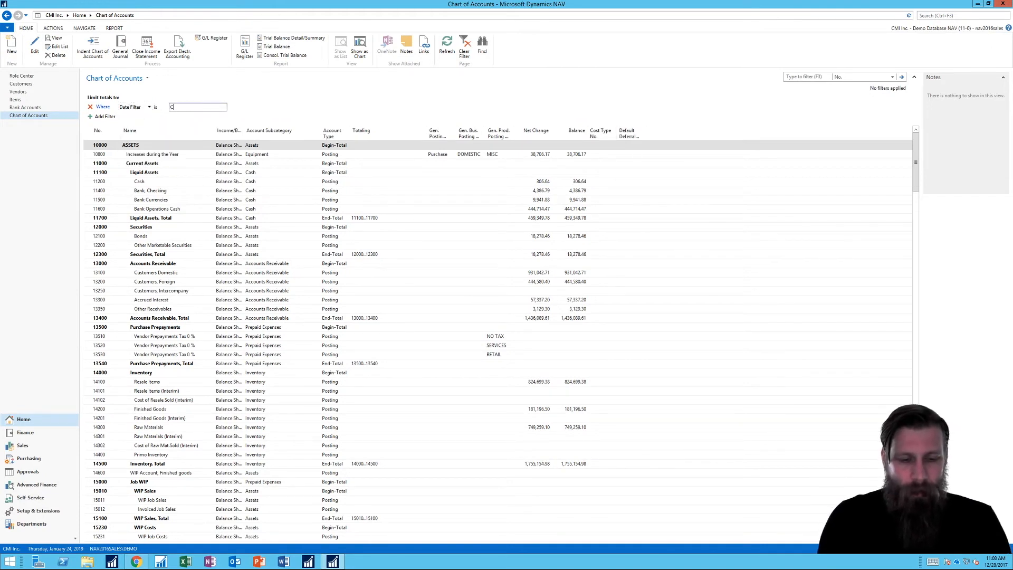
text(C2131)
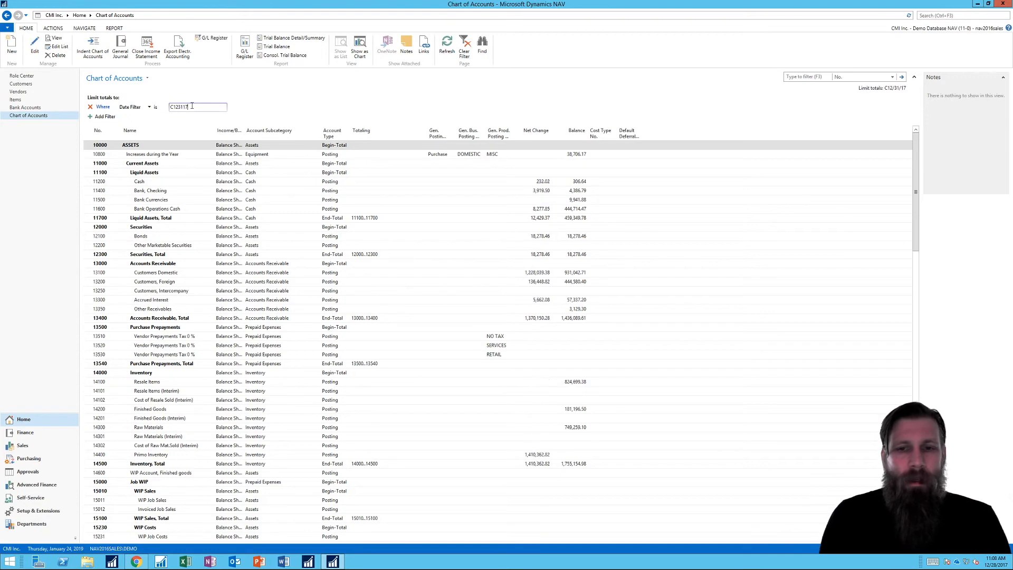
scroll(down, 3)
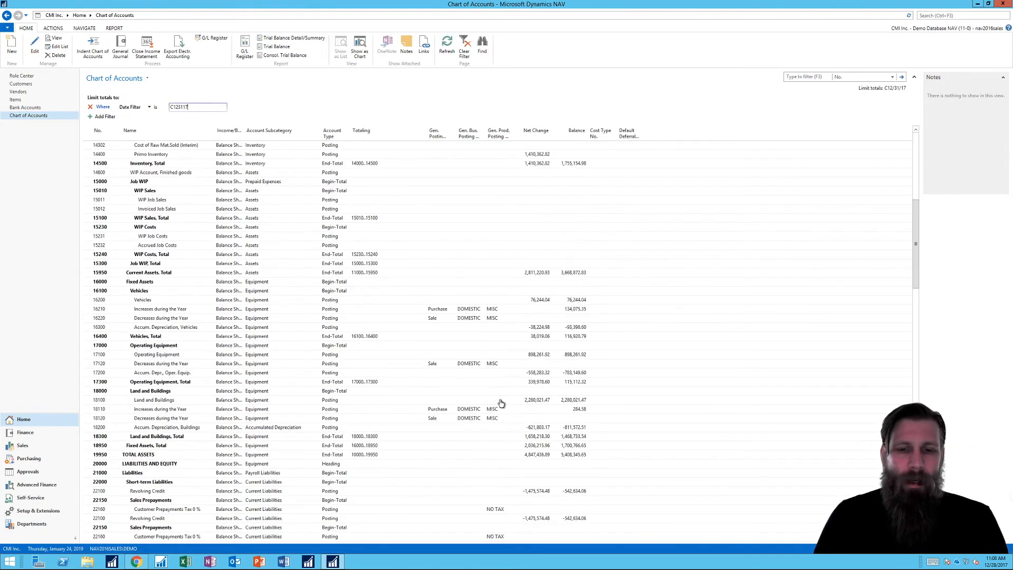
scroll(down, 3)
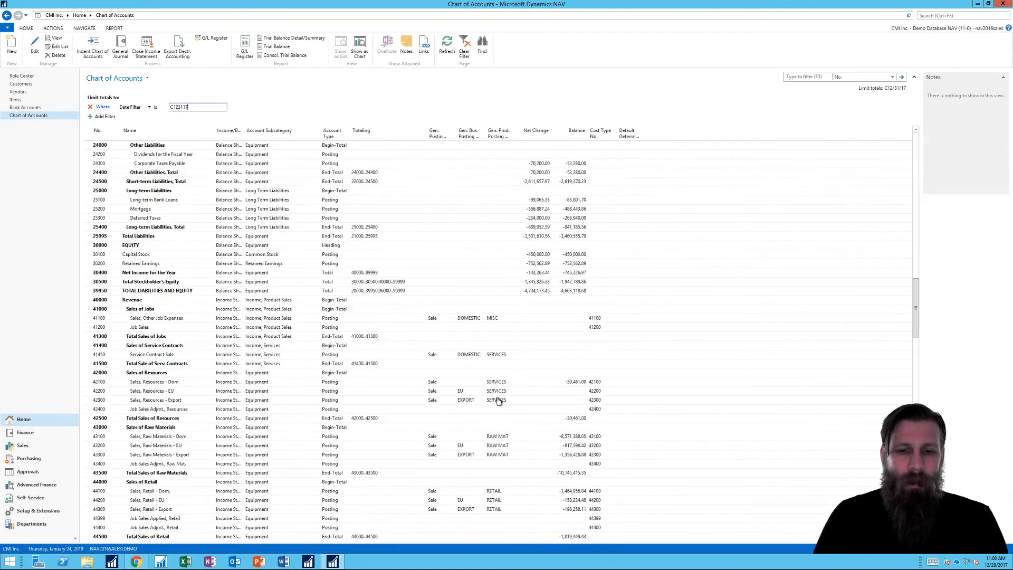
scroll(down, 3)
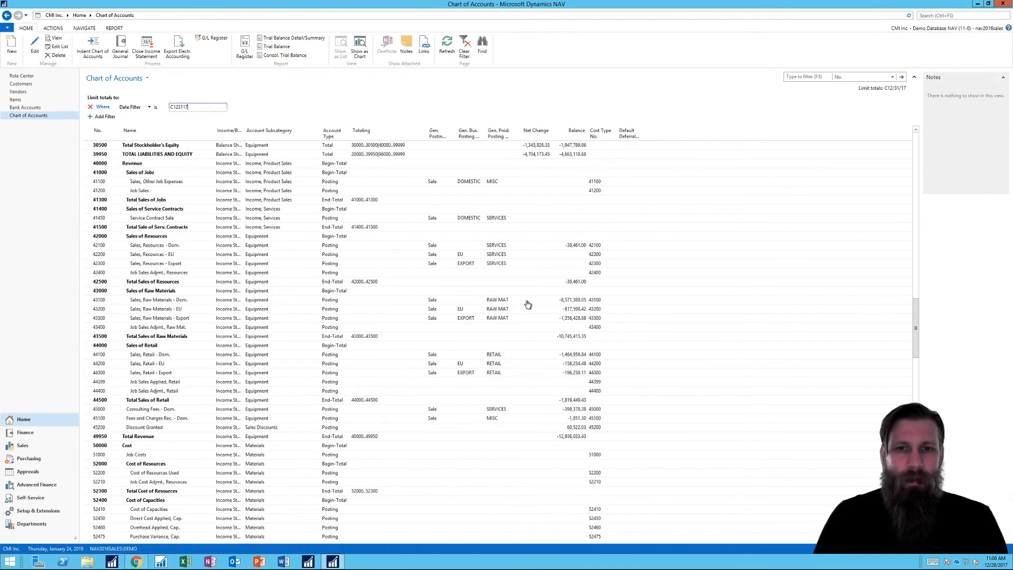
scroll(down, 3)
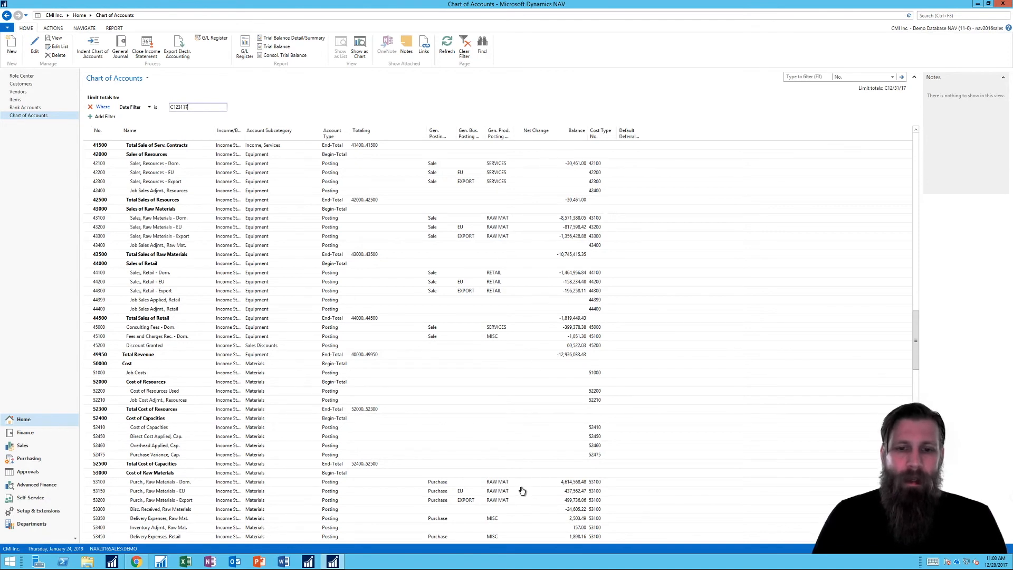
mouse_move(539, 403)
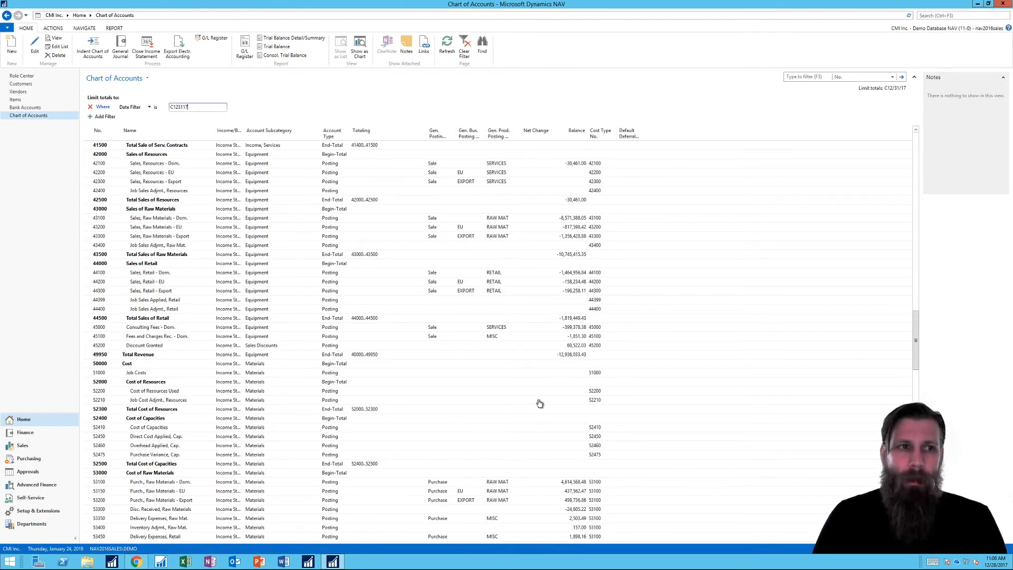
mouse_move(539, 402)
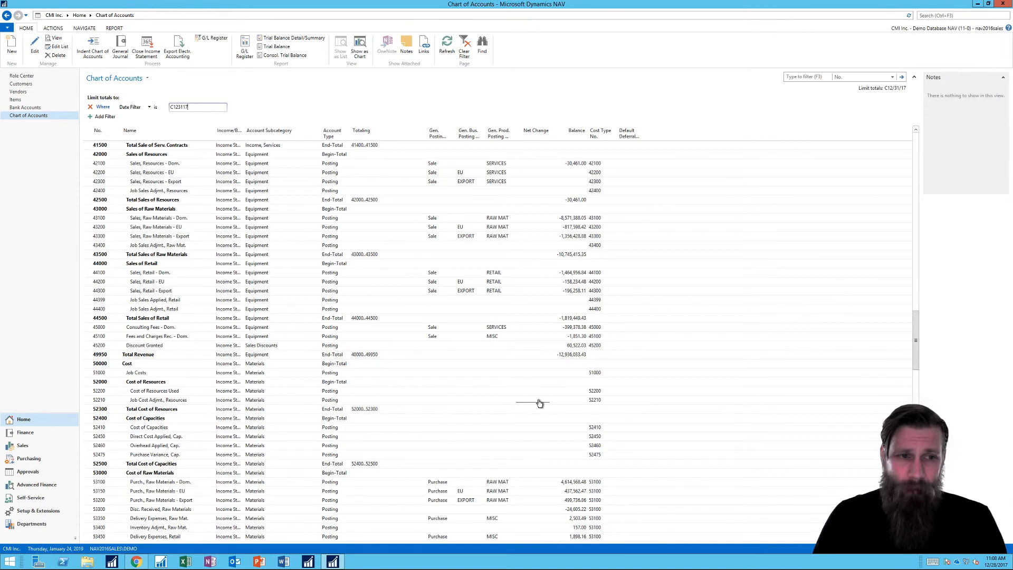
scroll(down, 3)
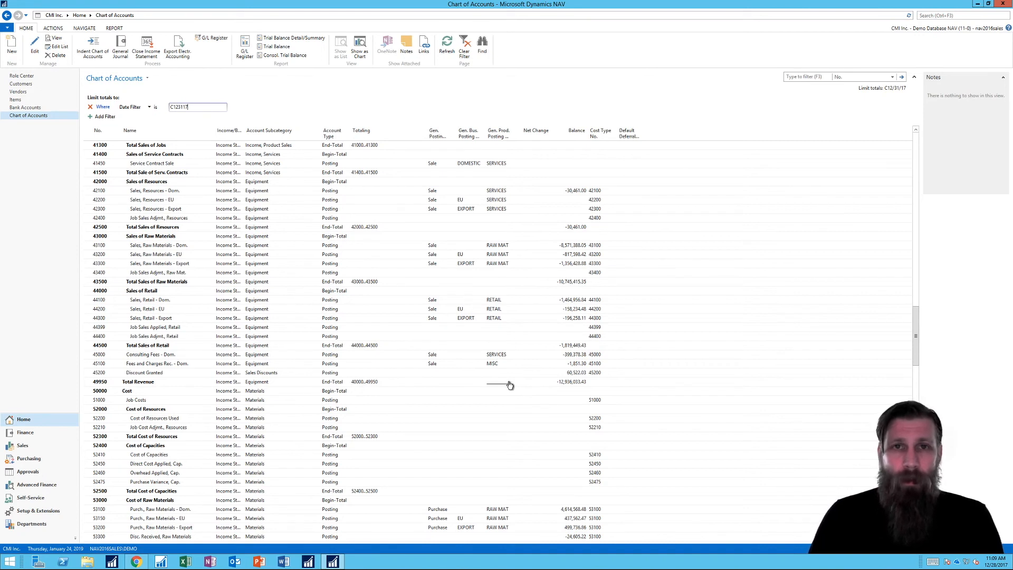
mouse_move(476, 329)
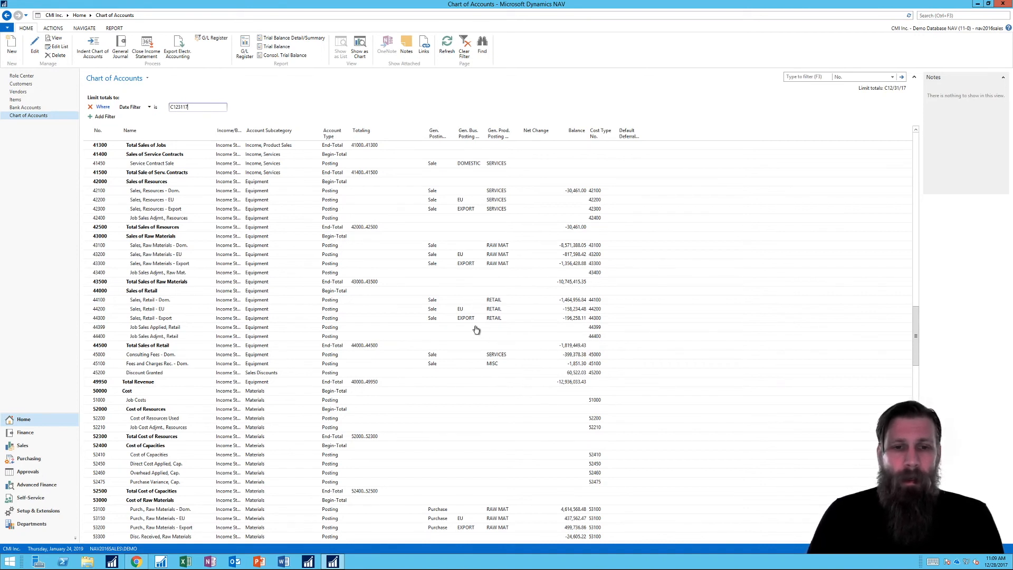
mouse_move(573, 368)
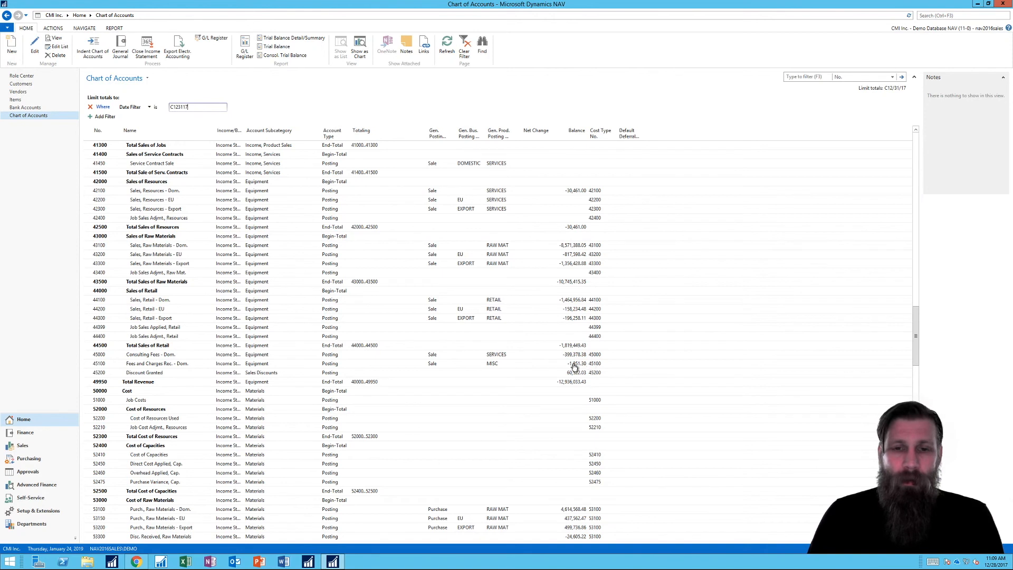